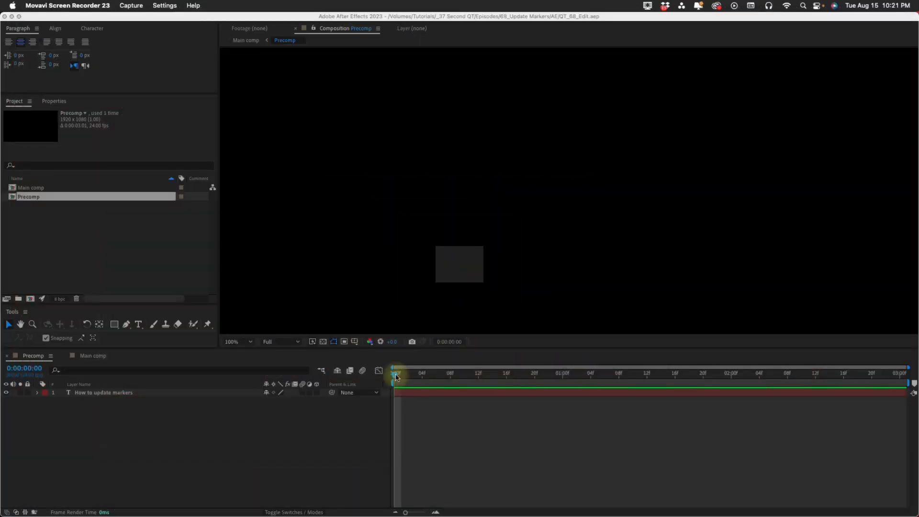
- Move the Precomp current-time indicator to 0:00:01:00
click(396, 373)
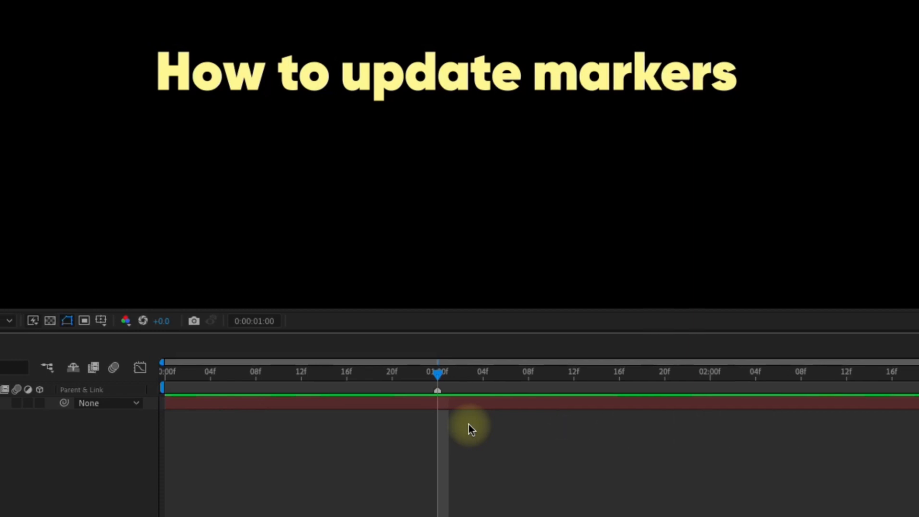
- Add a composition marker at one second with the comment IN
click(200, 10)
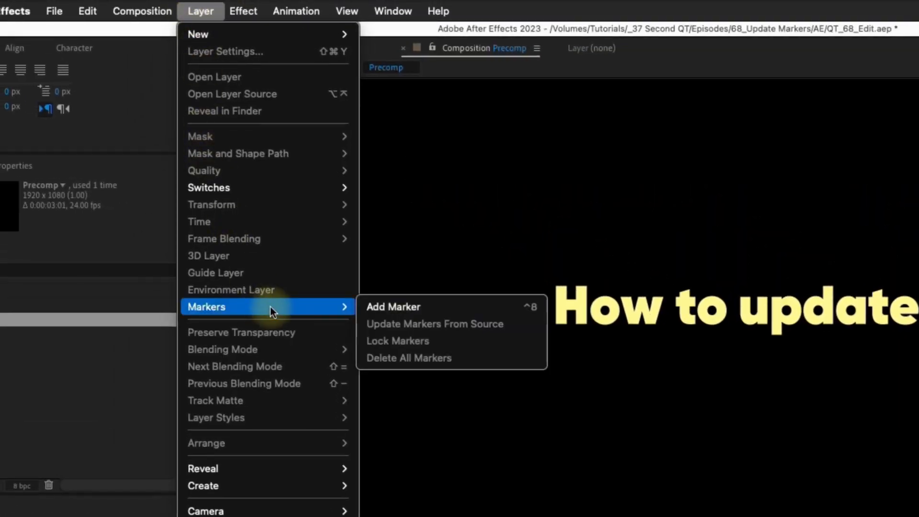
click(435, 323)
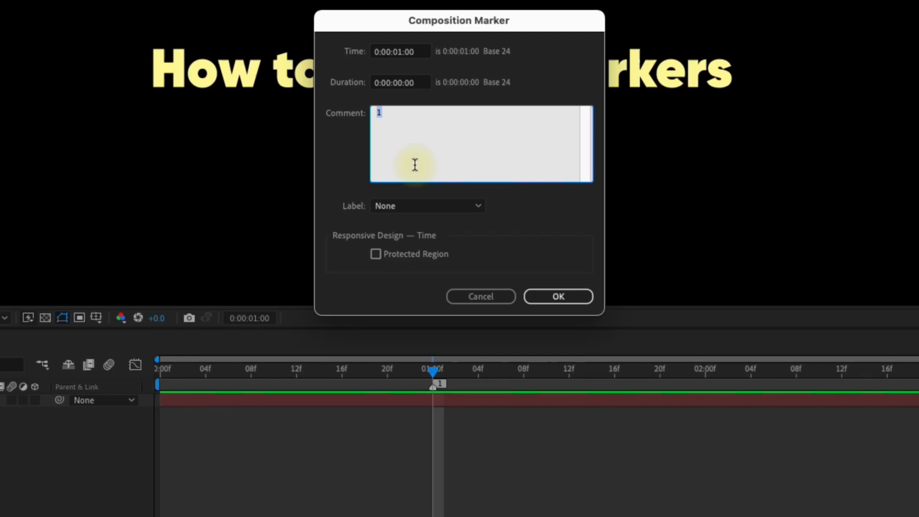
text(IN)
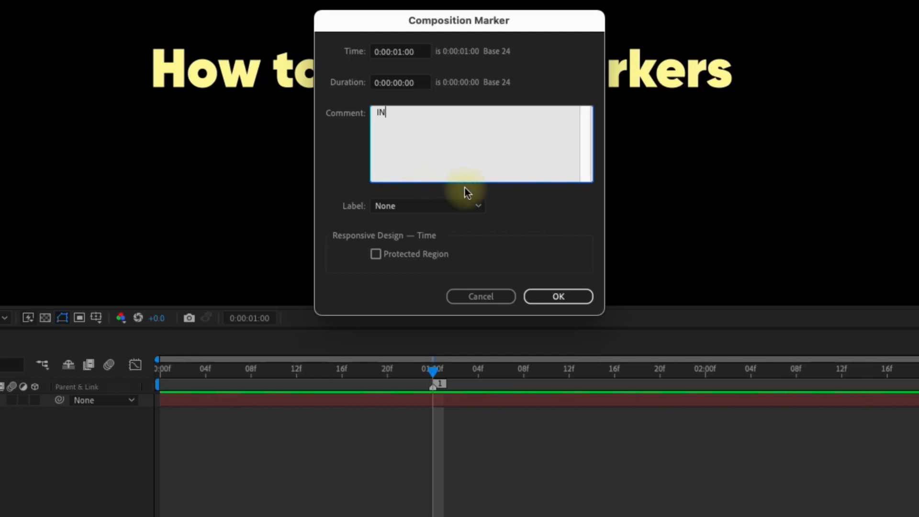
click(557, 296)
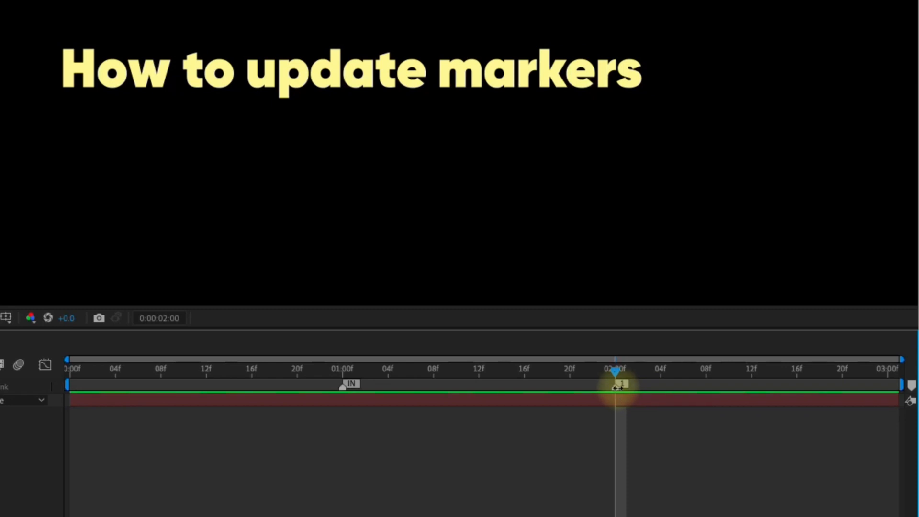
- Label the marker at two seconds with the comment OUT
double_click(615, 385)
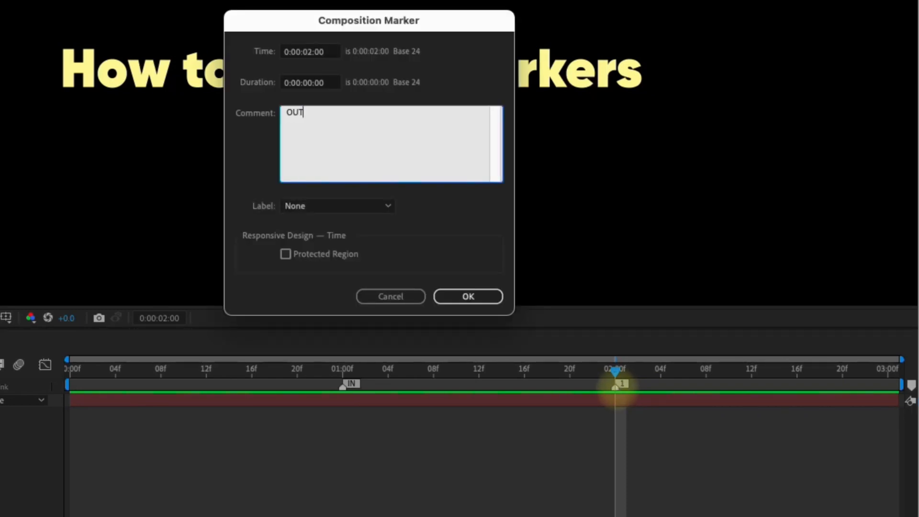
click(467, 296)
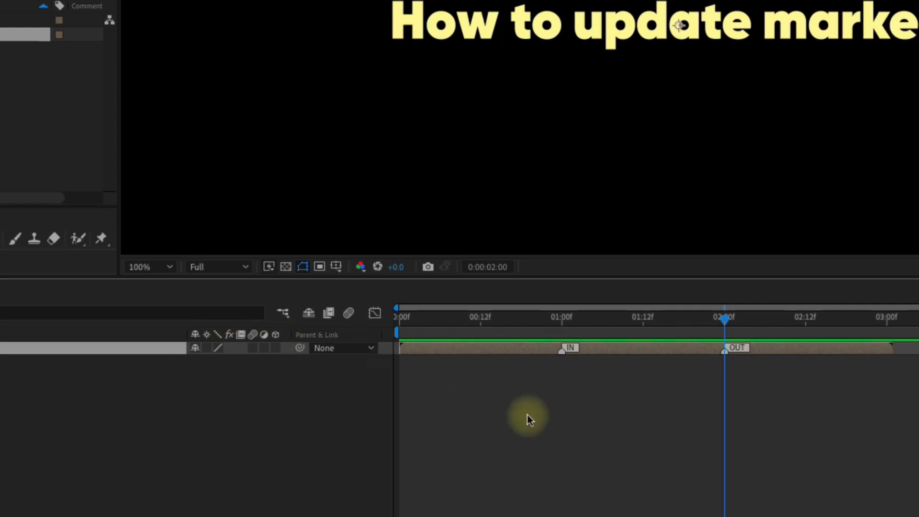
mouse_move(520, 411)
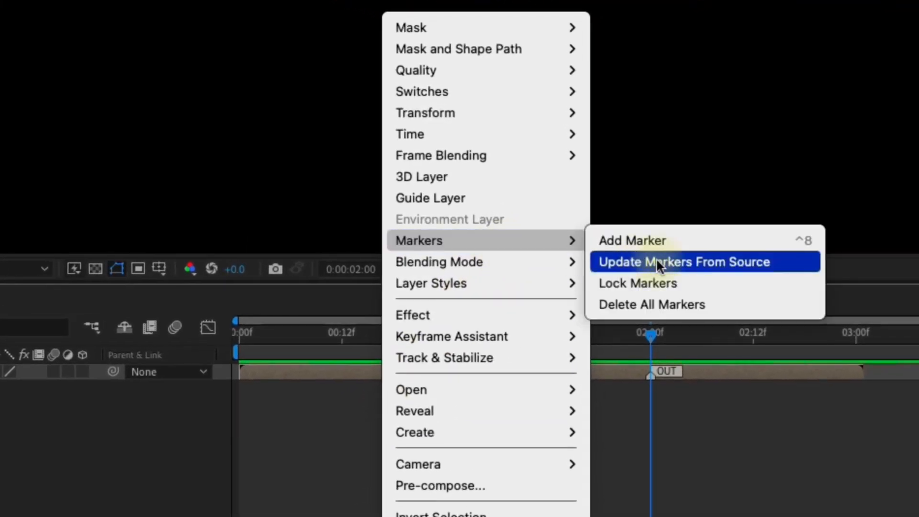
- Update the nested layer's markers from its source, then return to Precomp
click(682, 261)
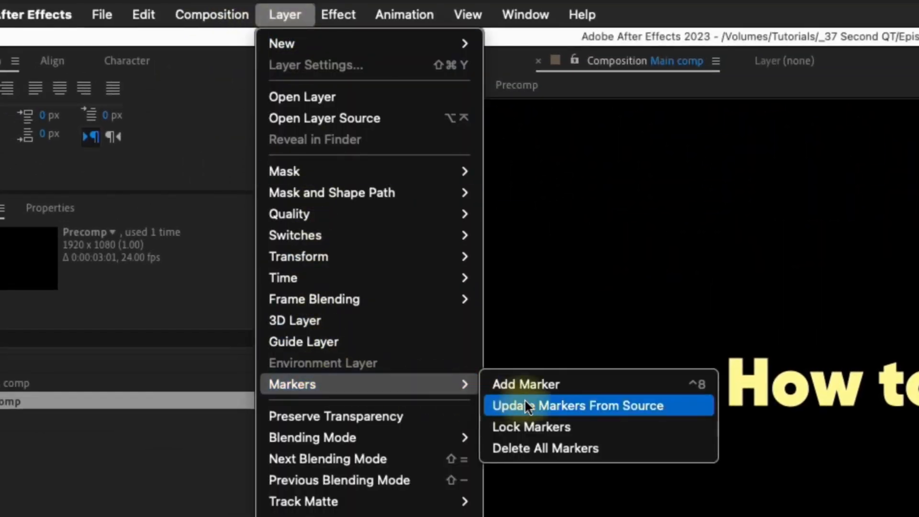
click(530, 405)
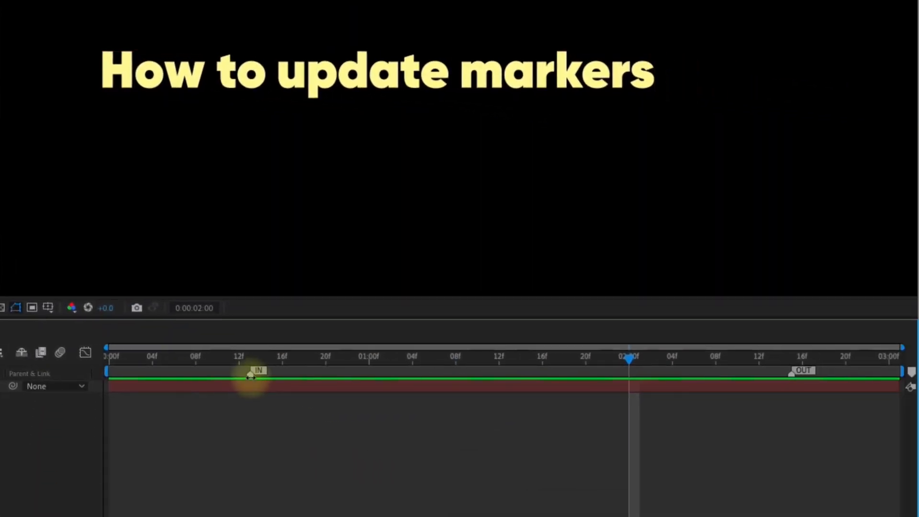
- Drag IN to 0:00 and make it a protected region up to one second
drag(252, 370, 113, 370)
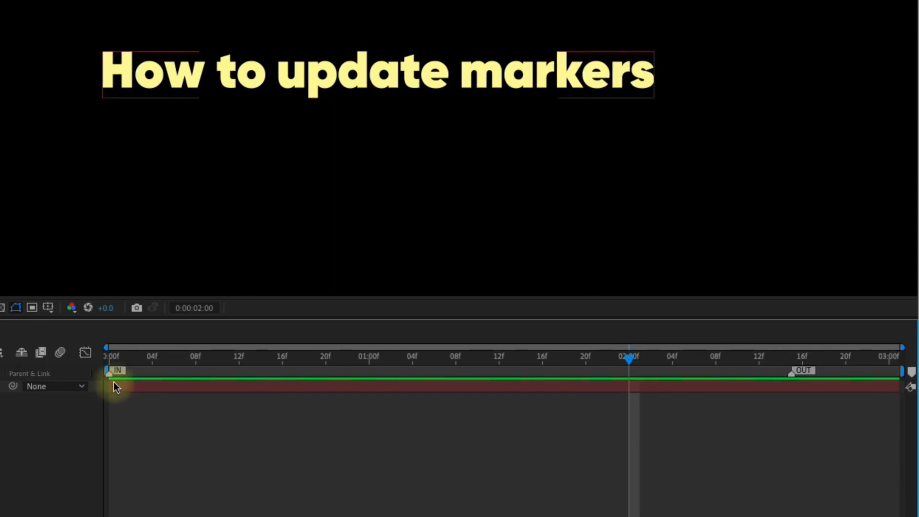
double_click(116, 370)
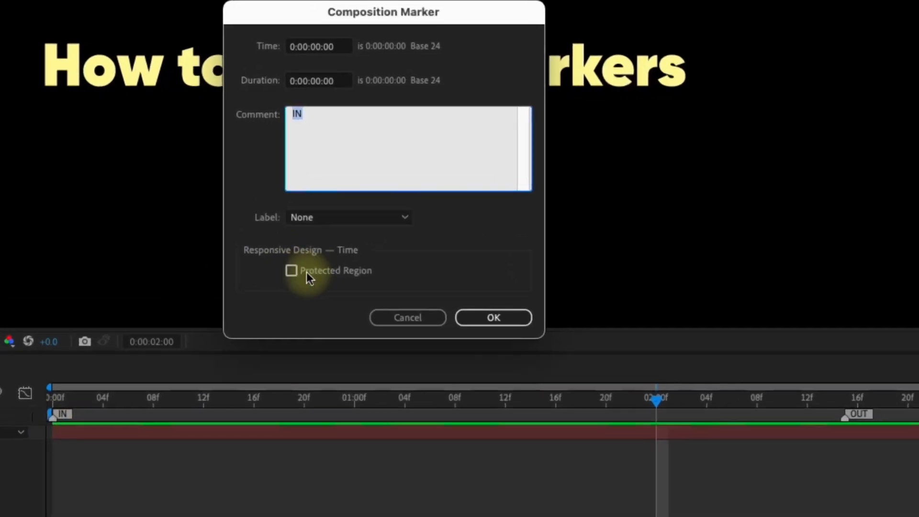
click(291, 270)
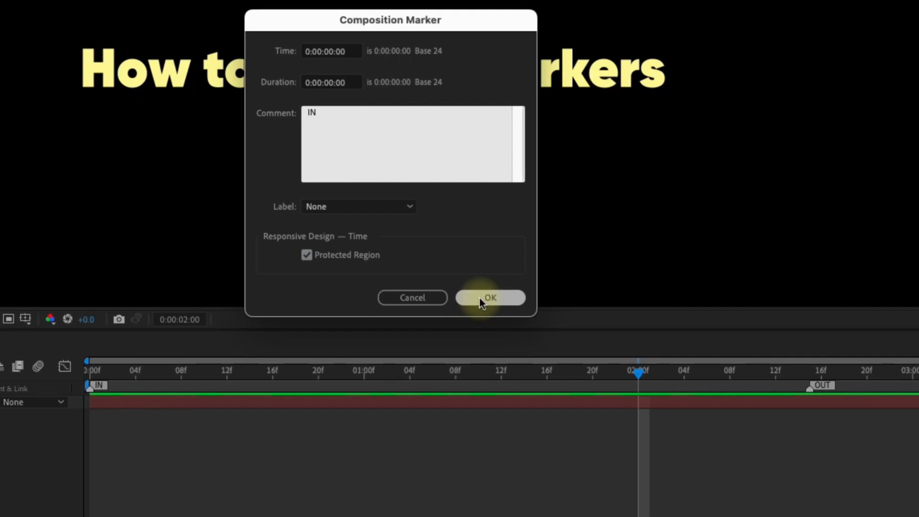
click(490, 298)
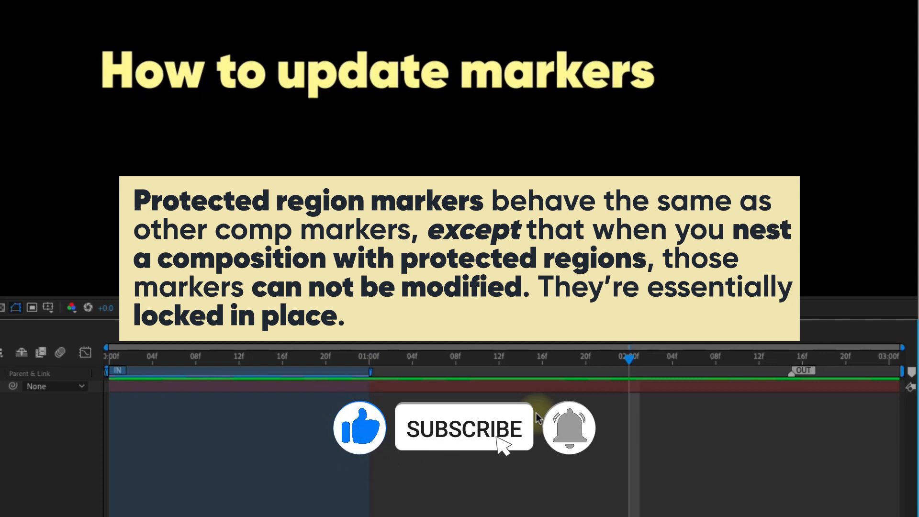
click(464, 427)
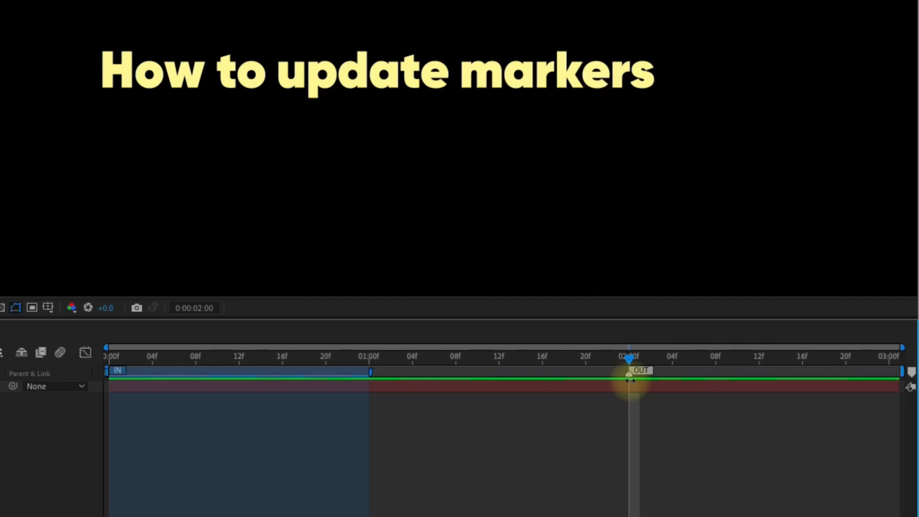
- Make the OUT marker at two seconds a protected region
double_click(627, 371)
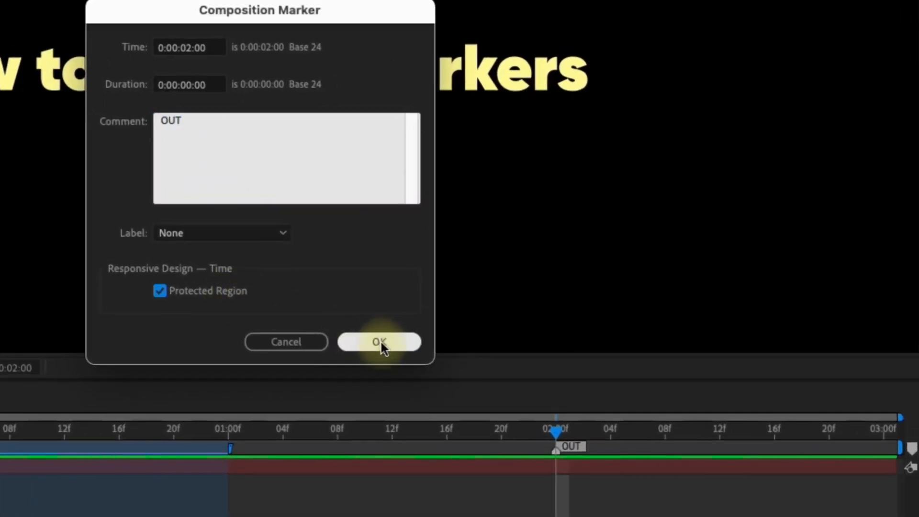
click(379, 341)
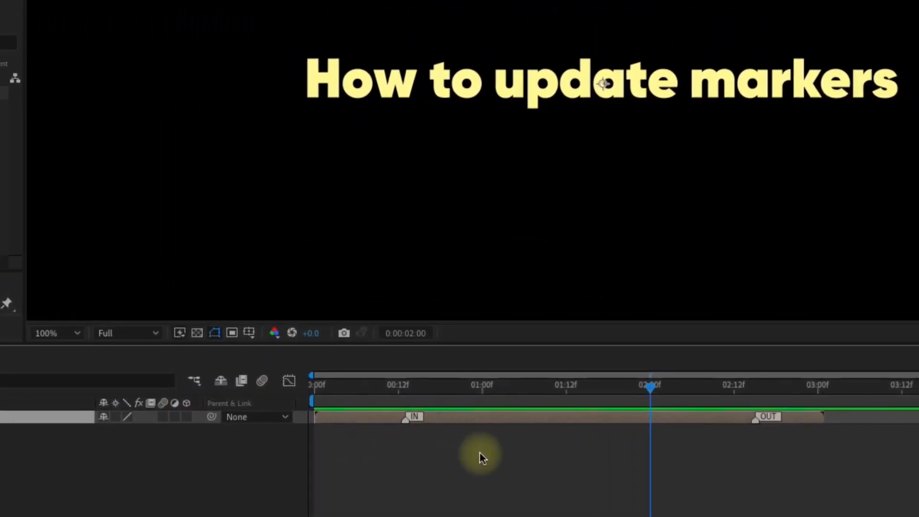
- Update the nested Precomp layer's markers from source via its right-click menu
right_click(480, 458)
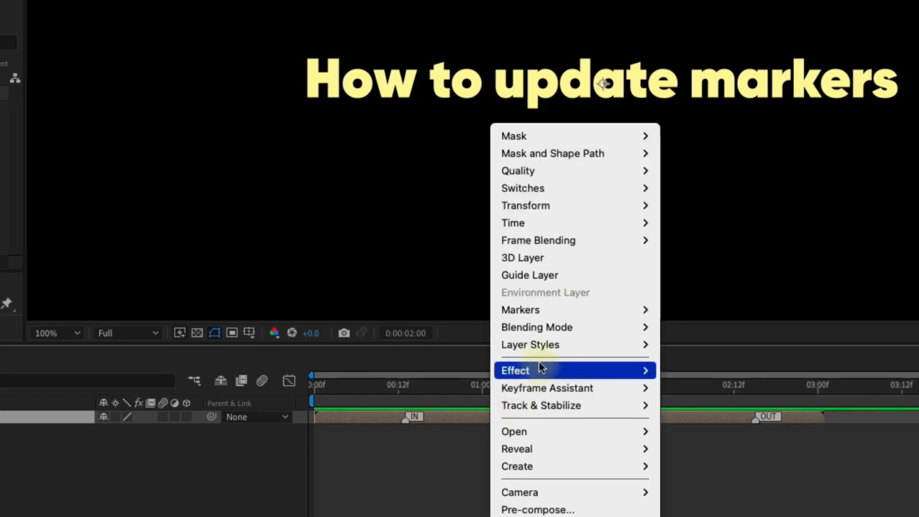
mouse_move(520, 309)
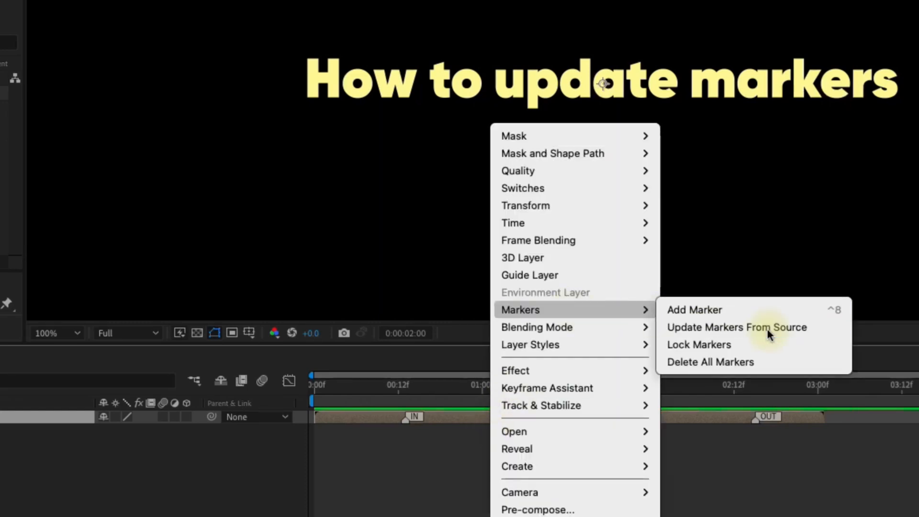
click(736, 328)
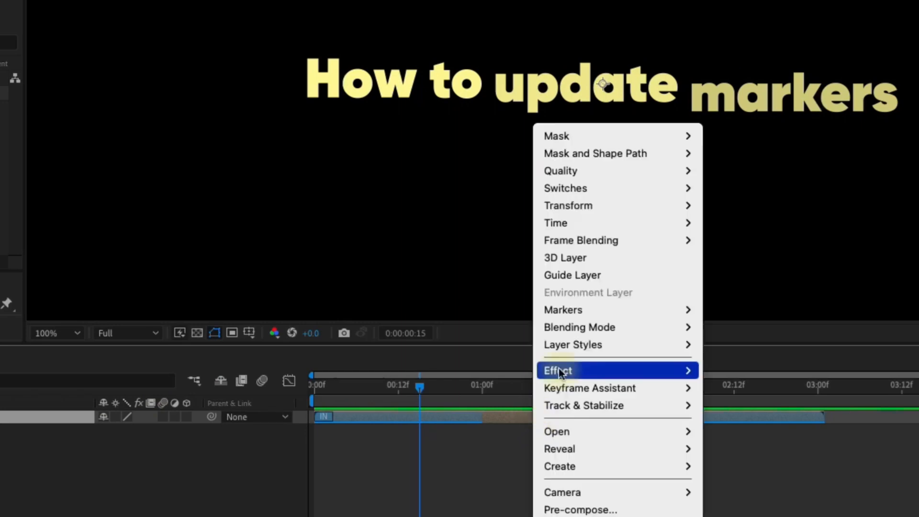
mouse_move(563, 309)
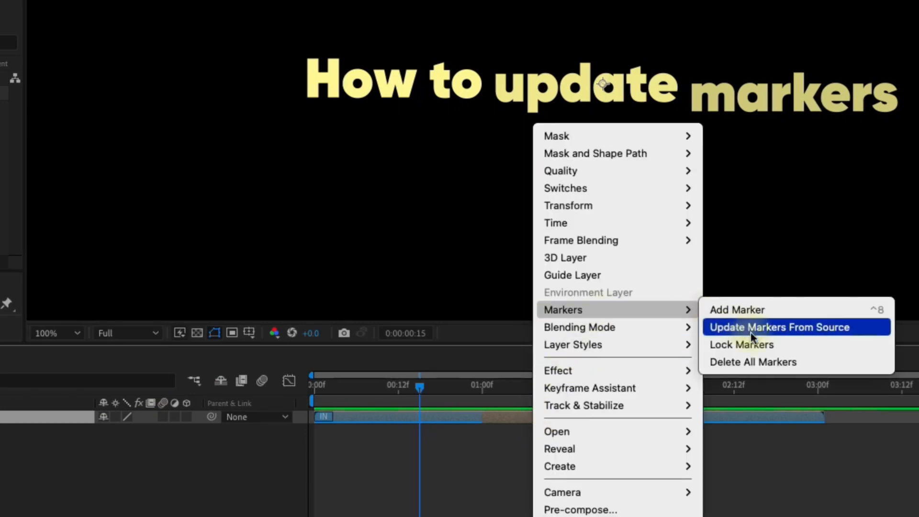
- Update markers from source again so markers 2–6 appear between IN and OUT
click(778, 327)
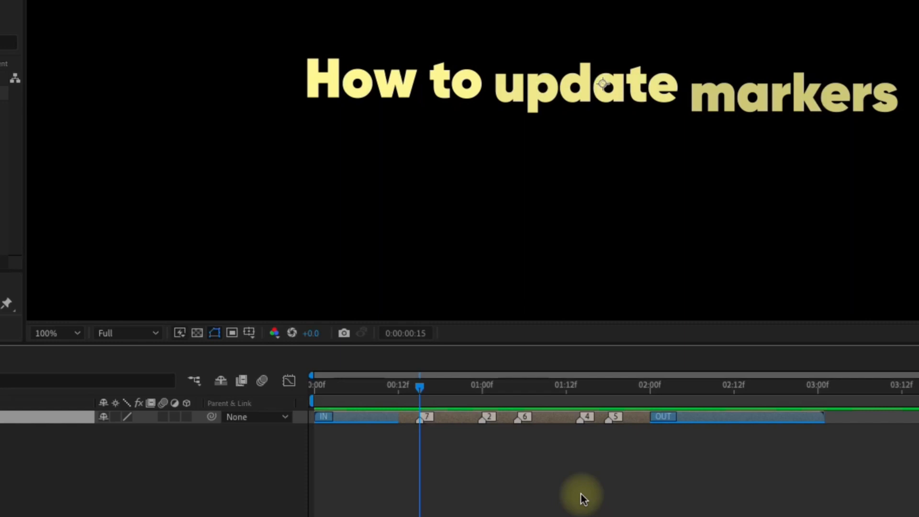